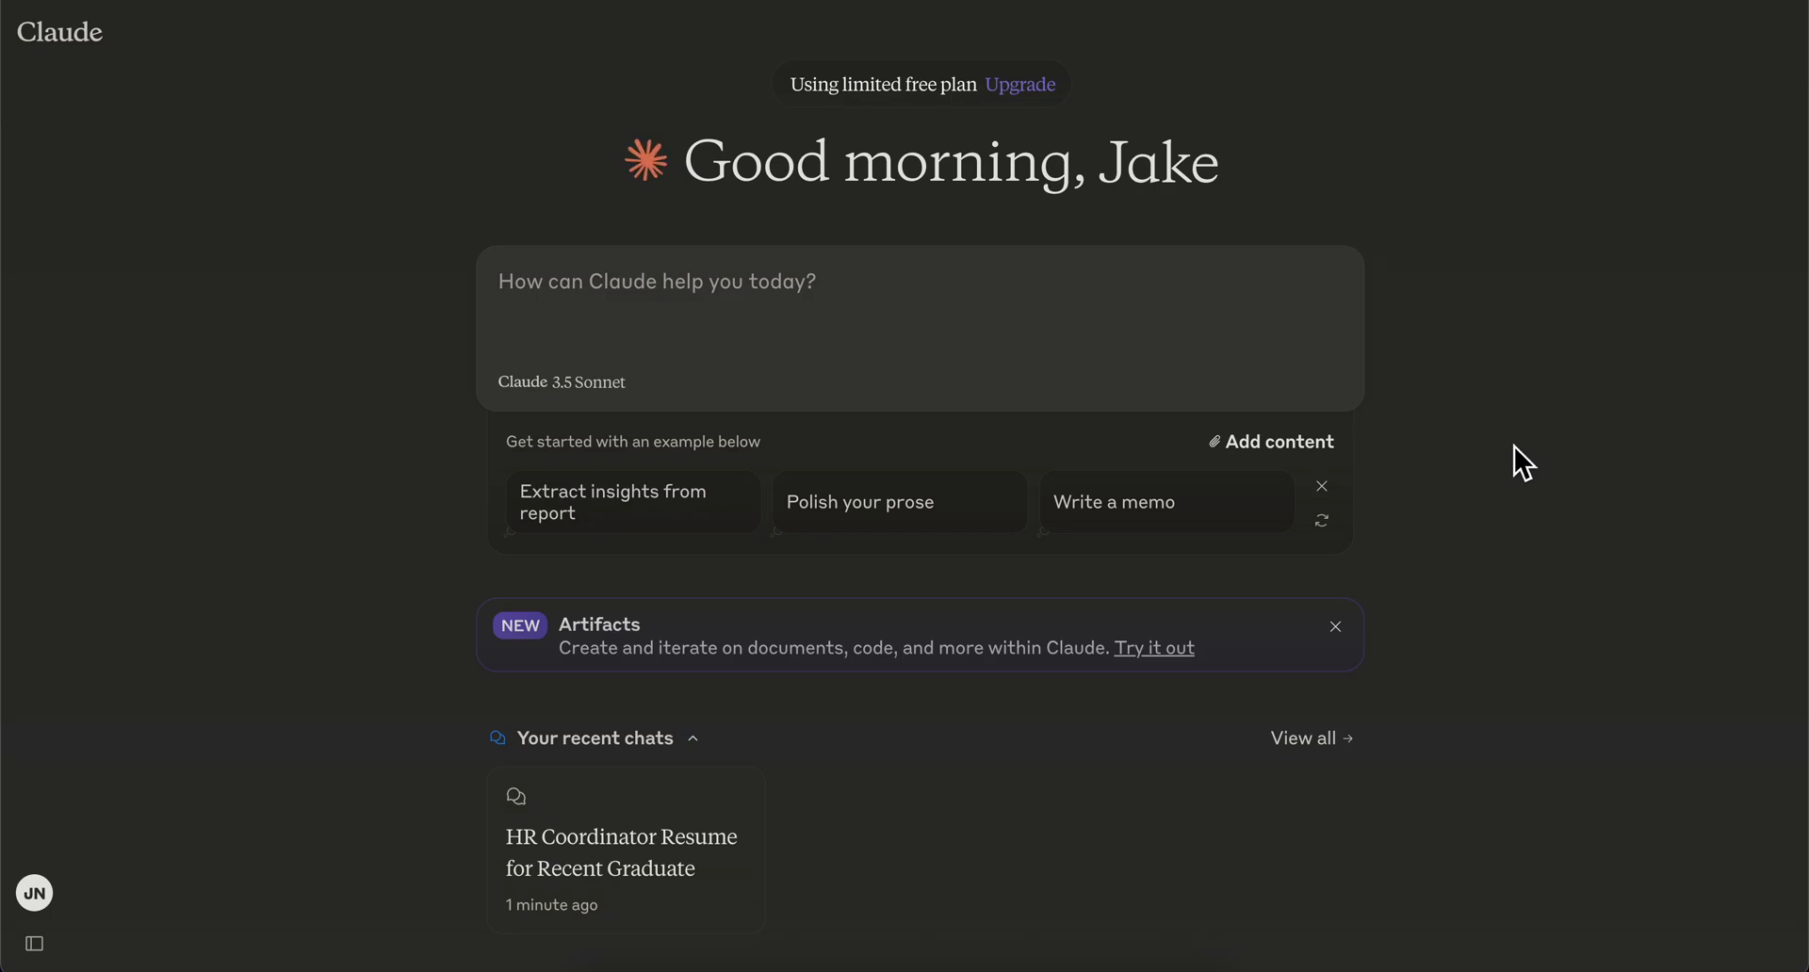
mouse_move(1522, 424)
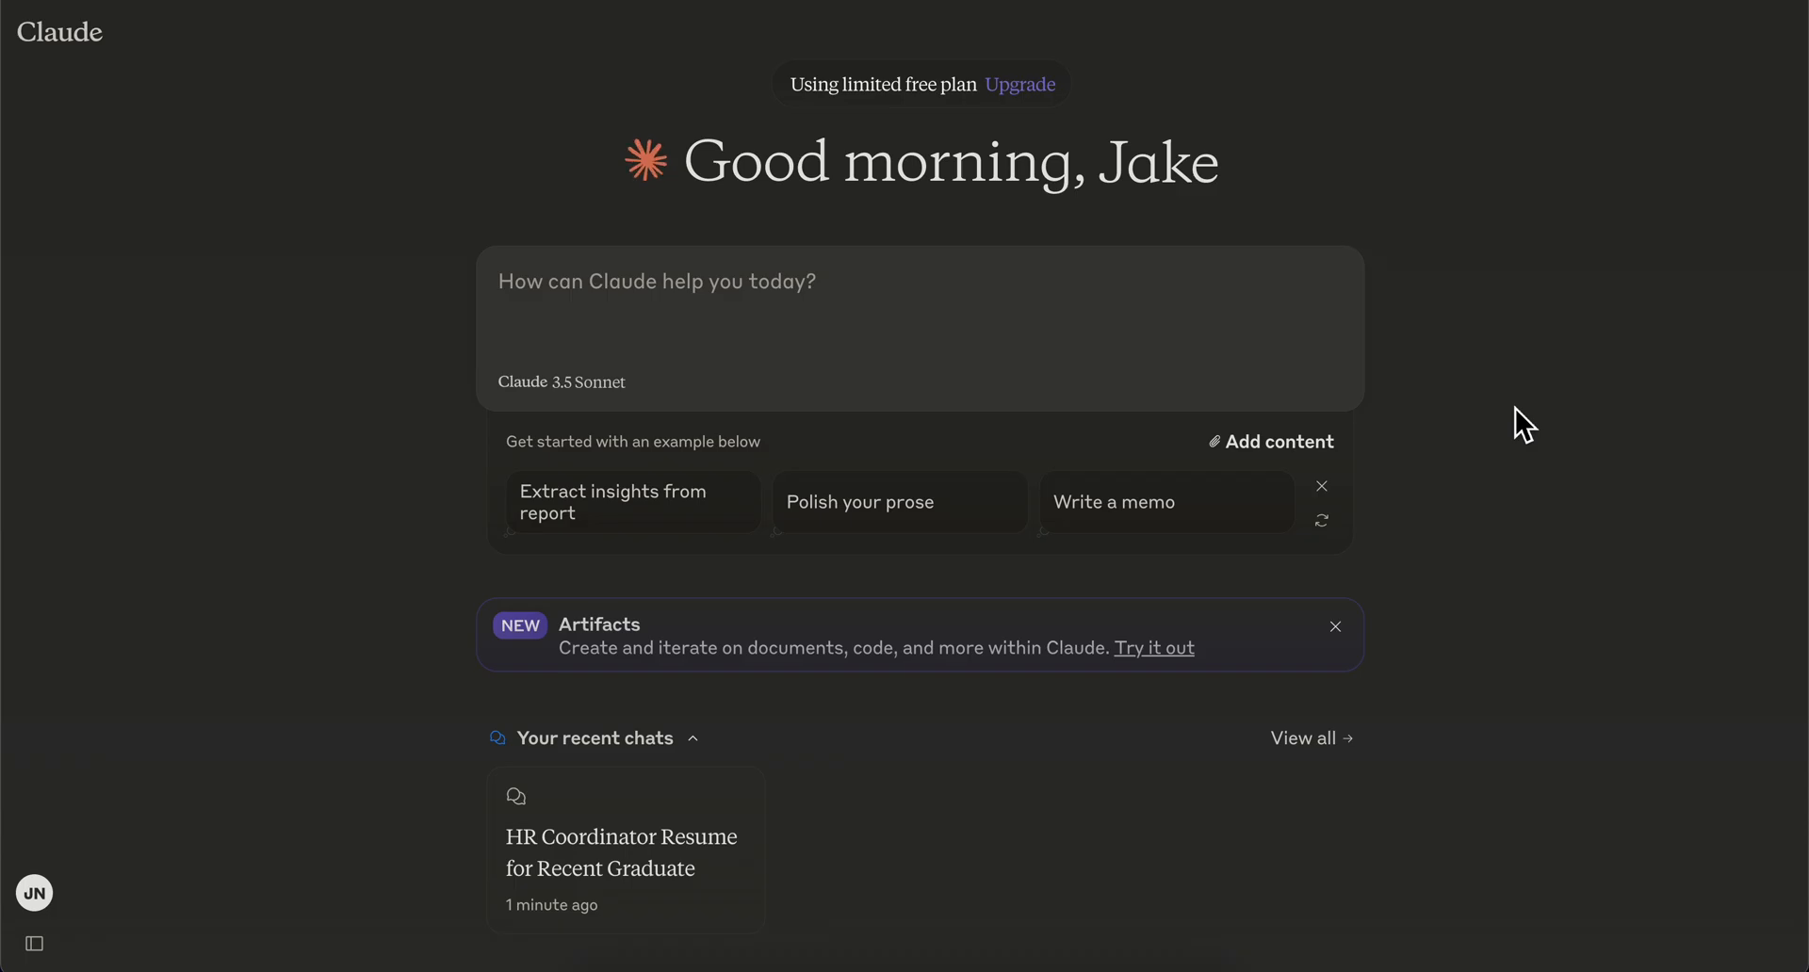
mouse_move(1609, 546)
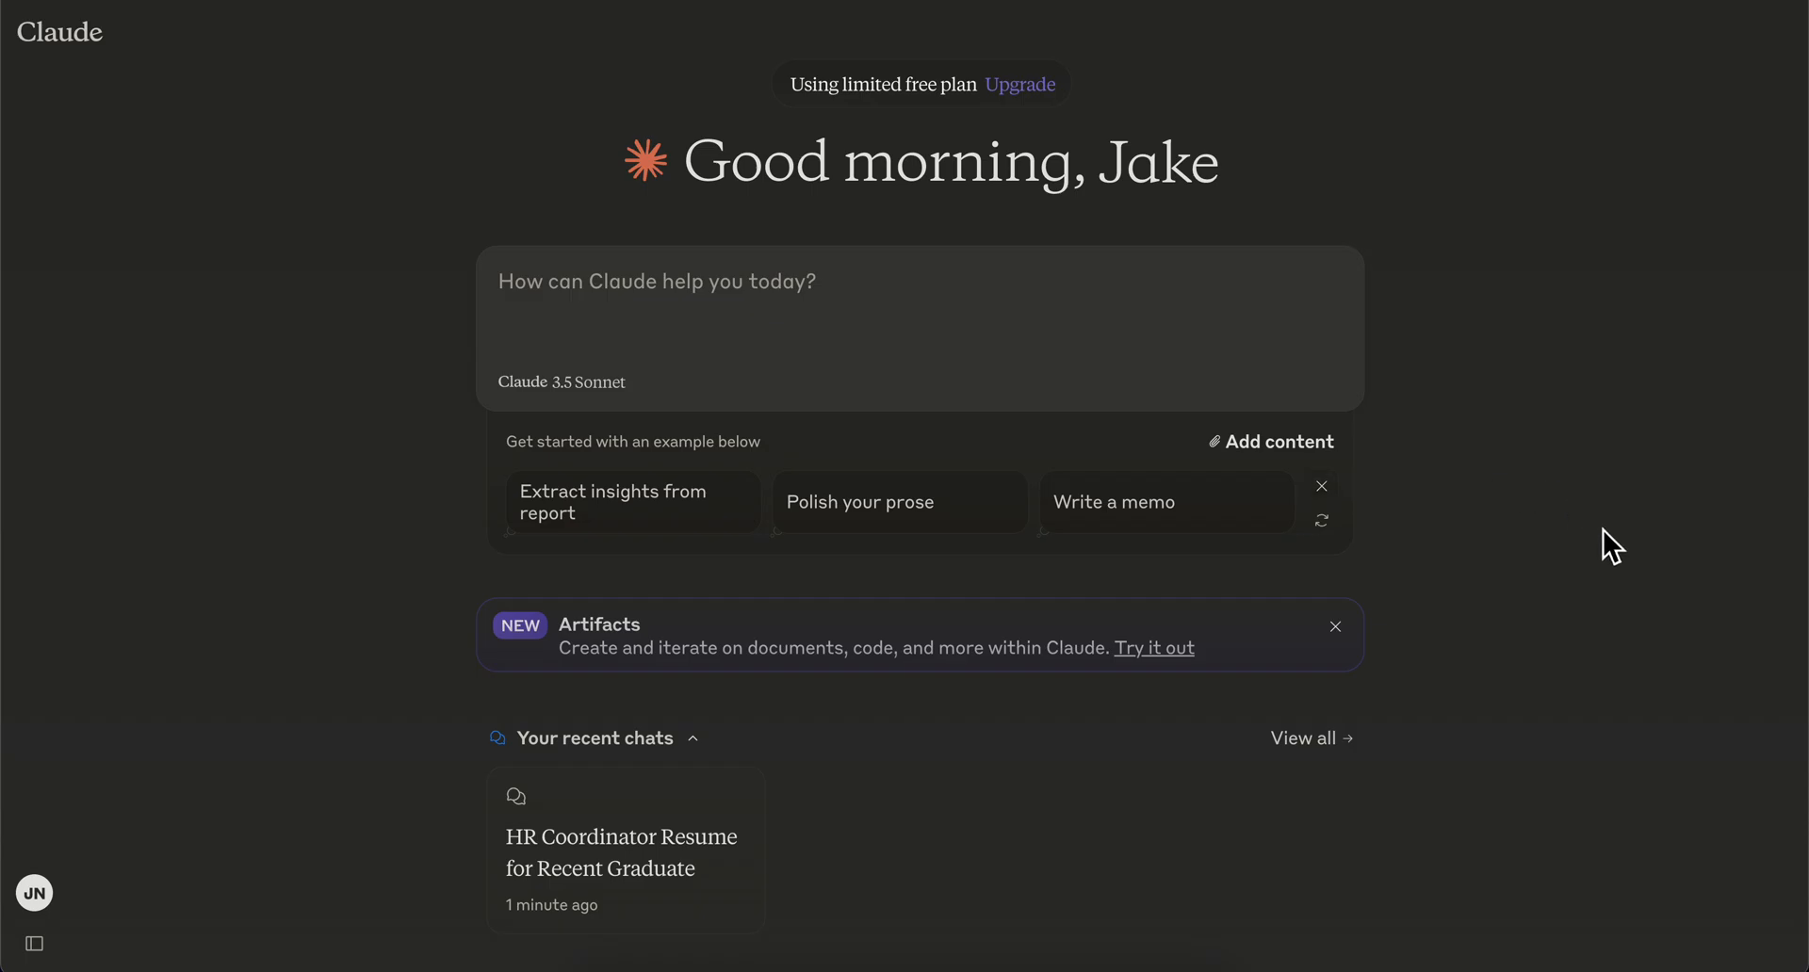
Step: Reach Settings from the sidebar's account email, then show the Billing page promoting Claude Pro
left_click(34, 944)
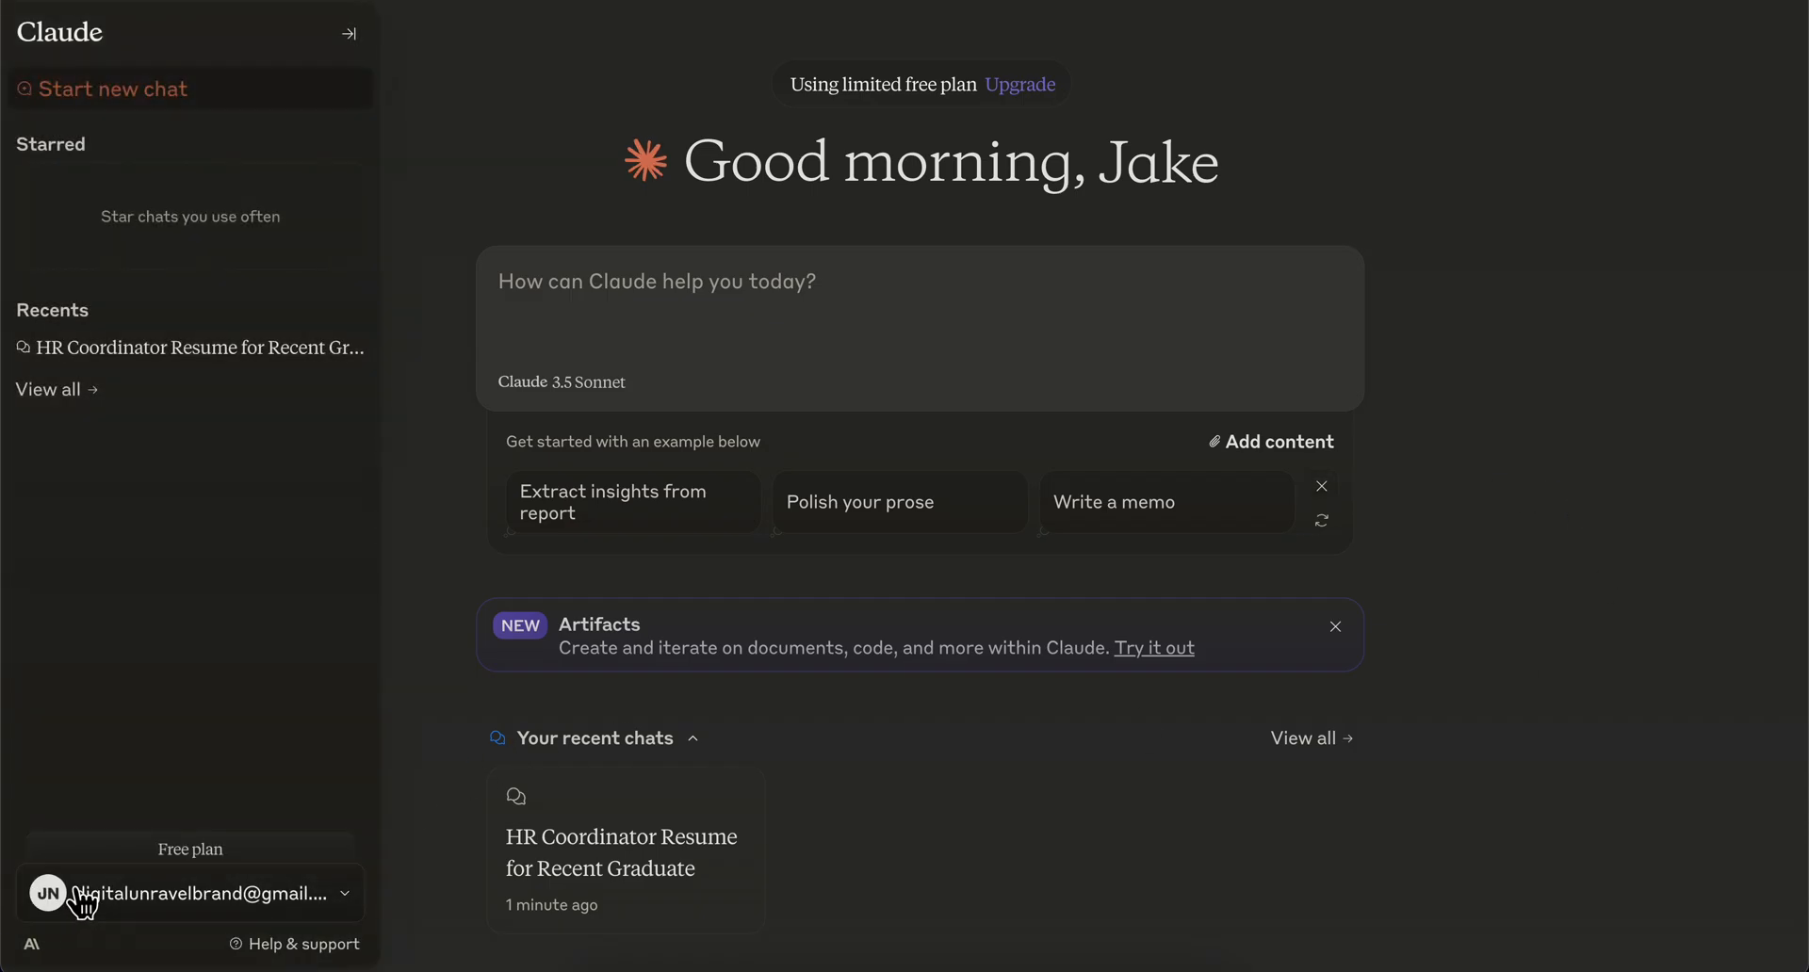
left_click(350, 32)
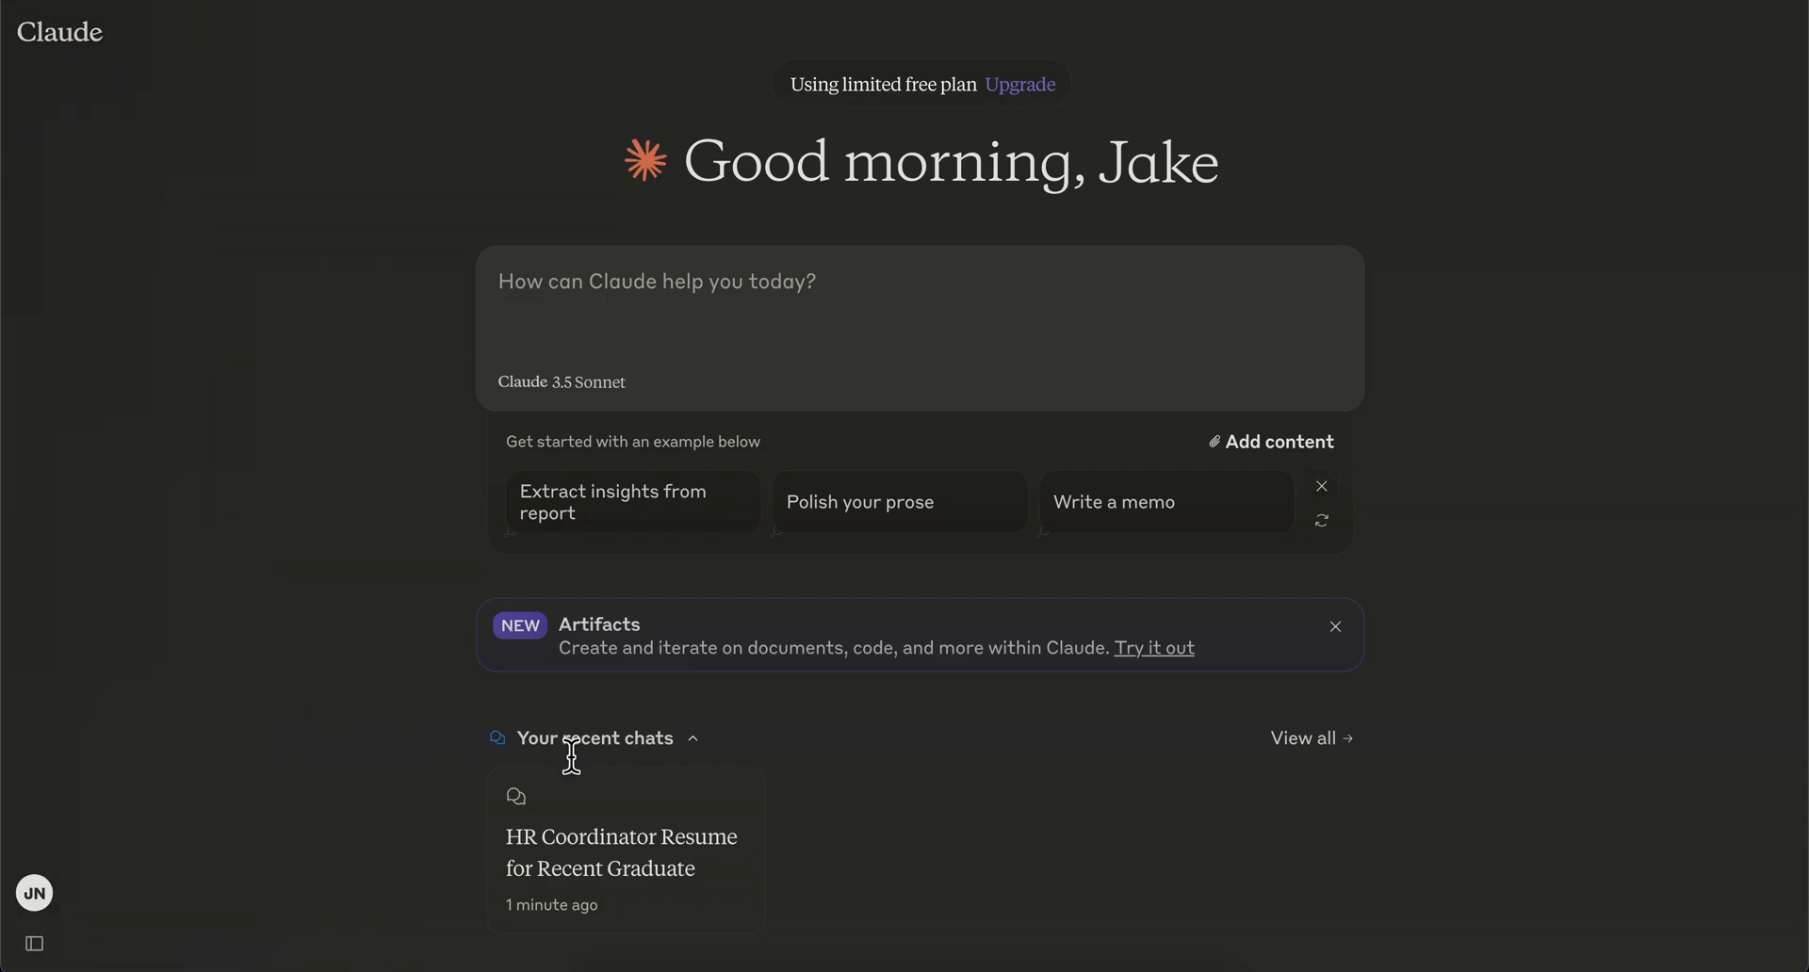
left_click(34, 944)
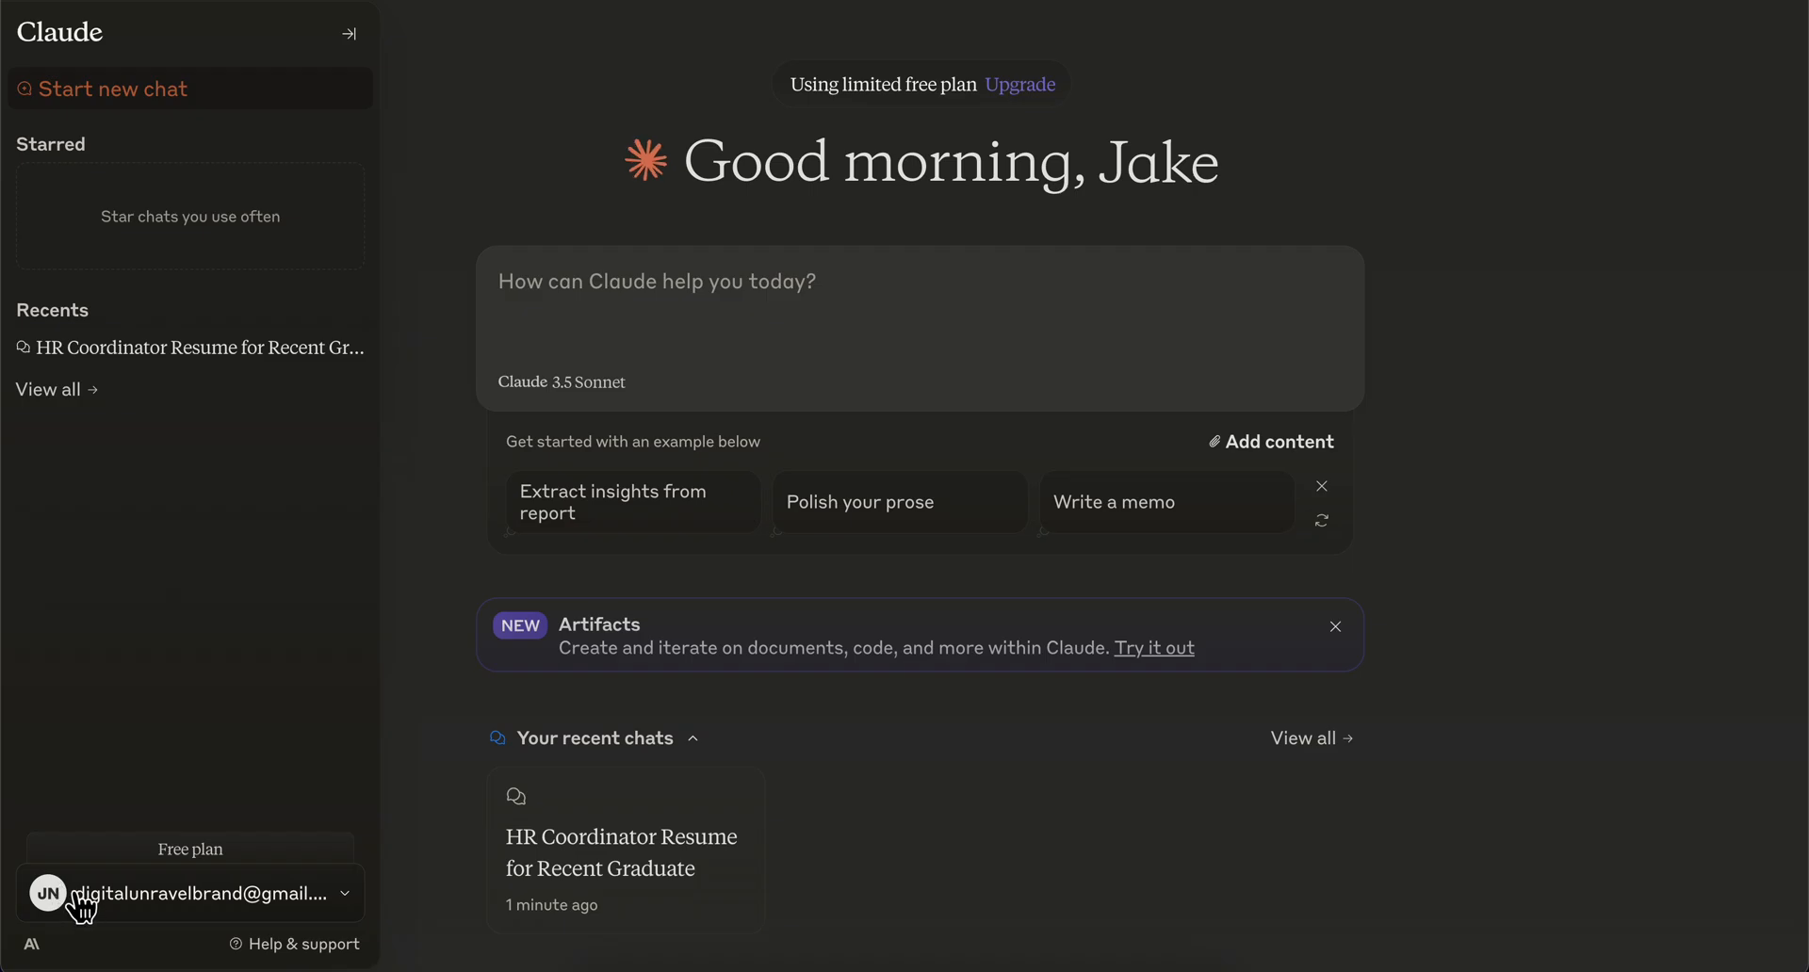
mouse_move(171, 906)
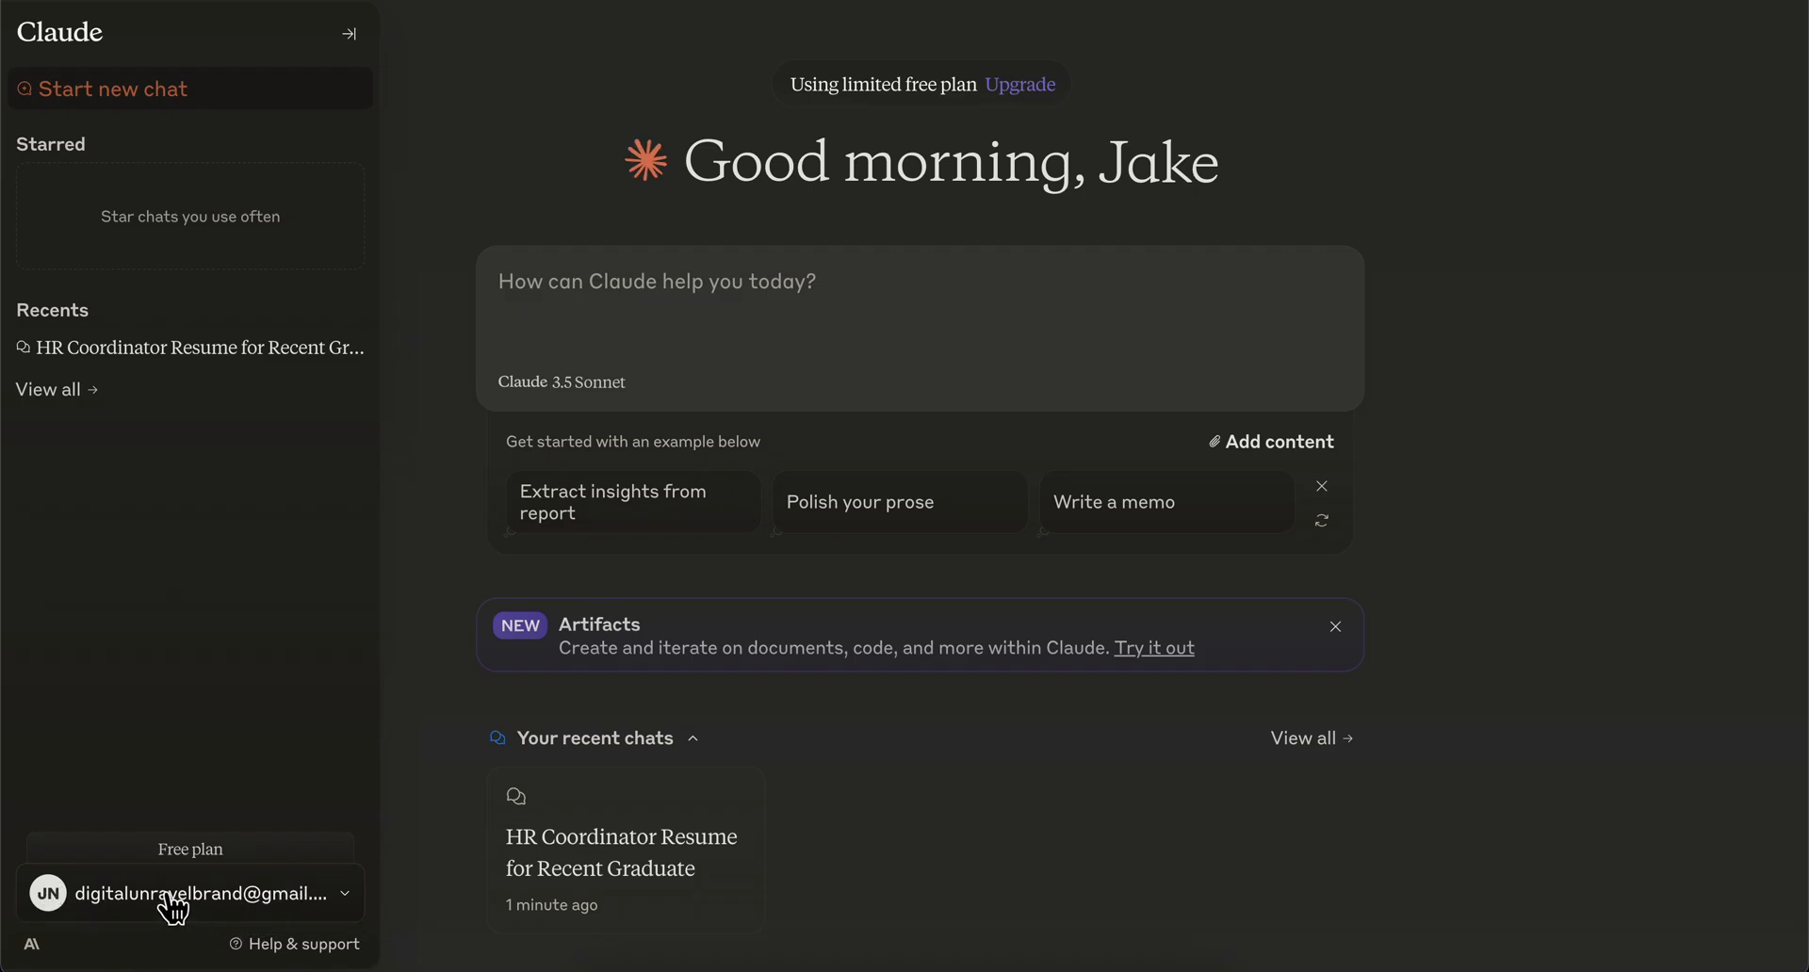
left_click(190, 893)
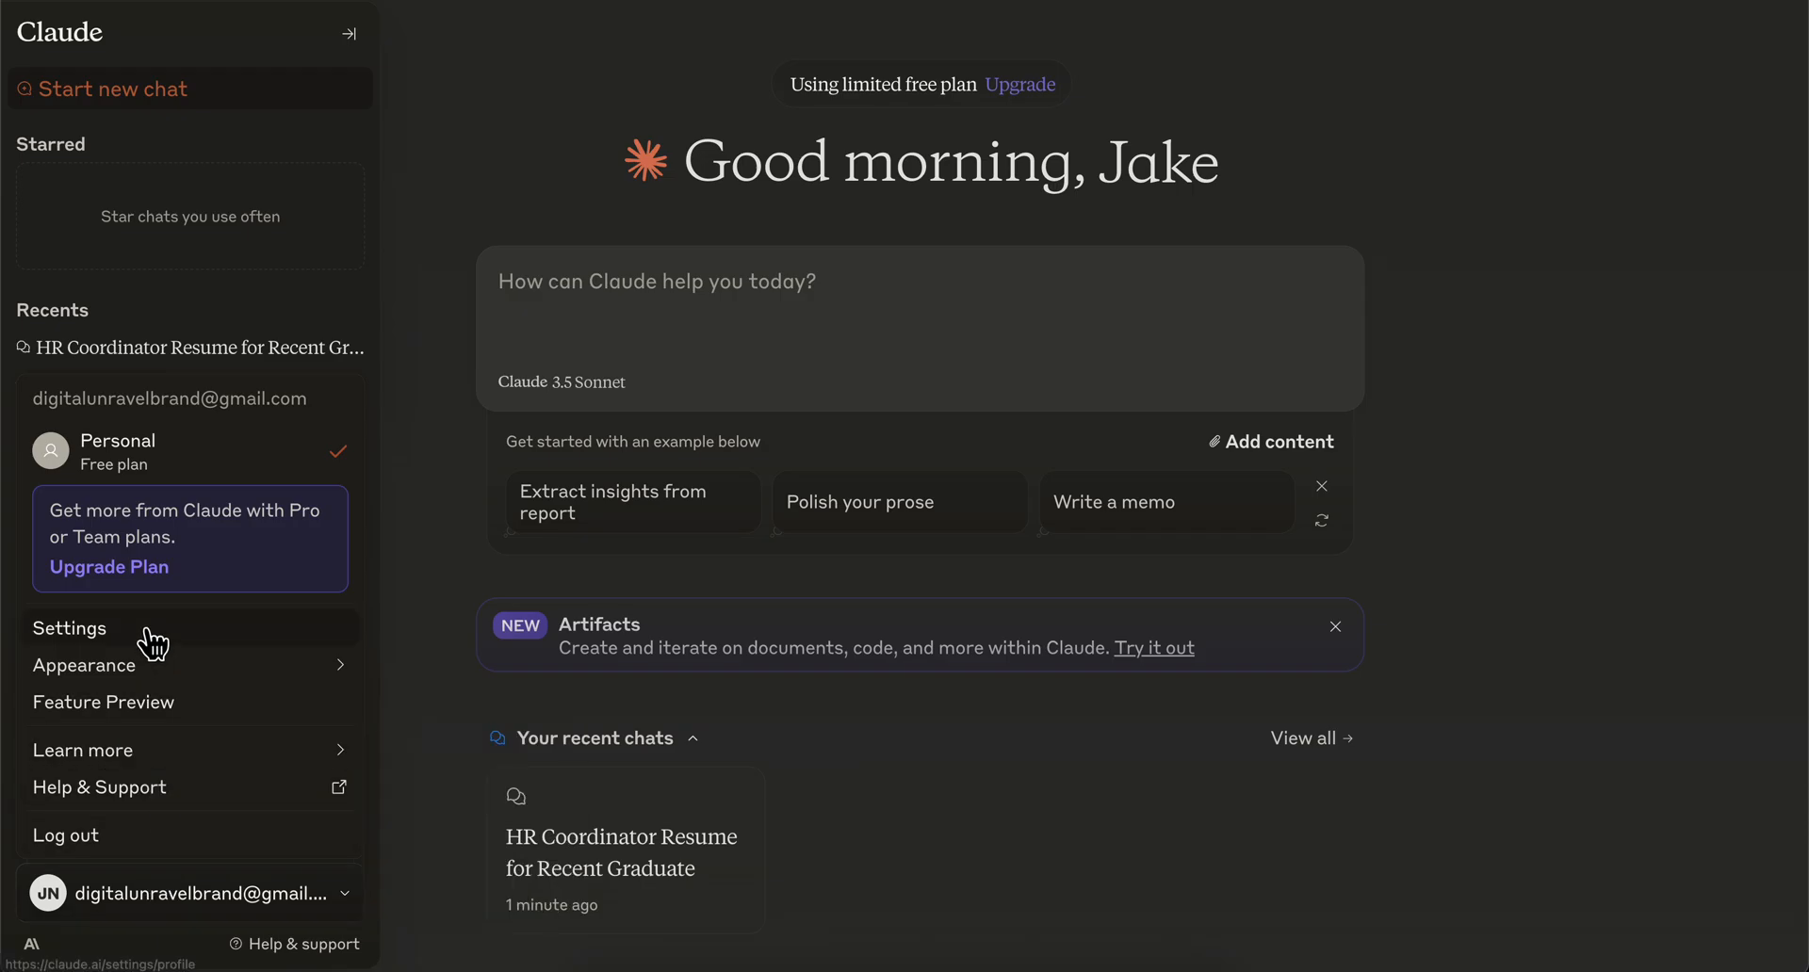
left_click(69, 627)
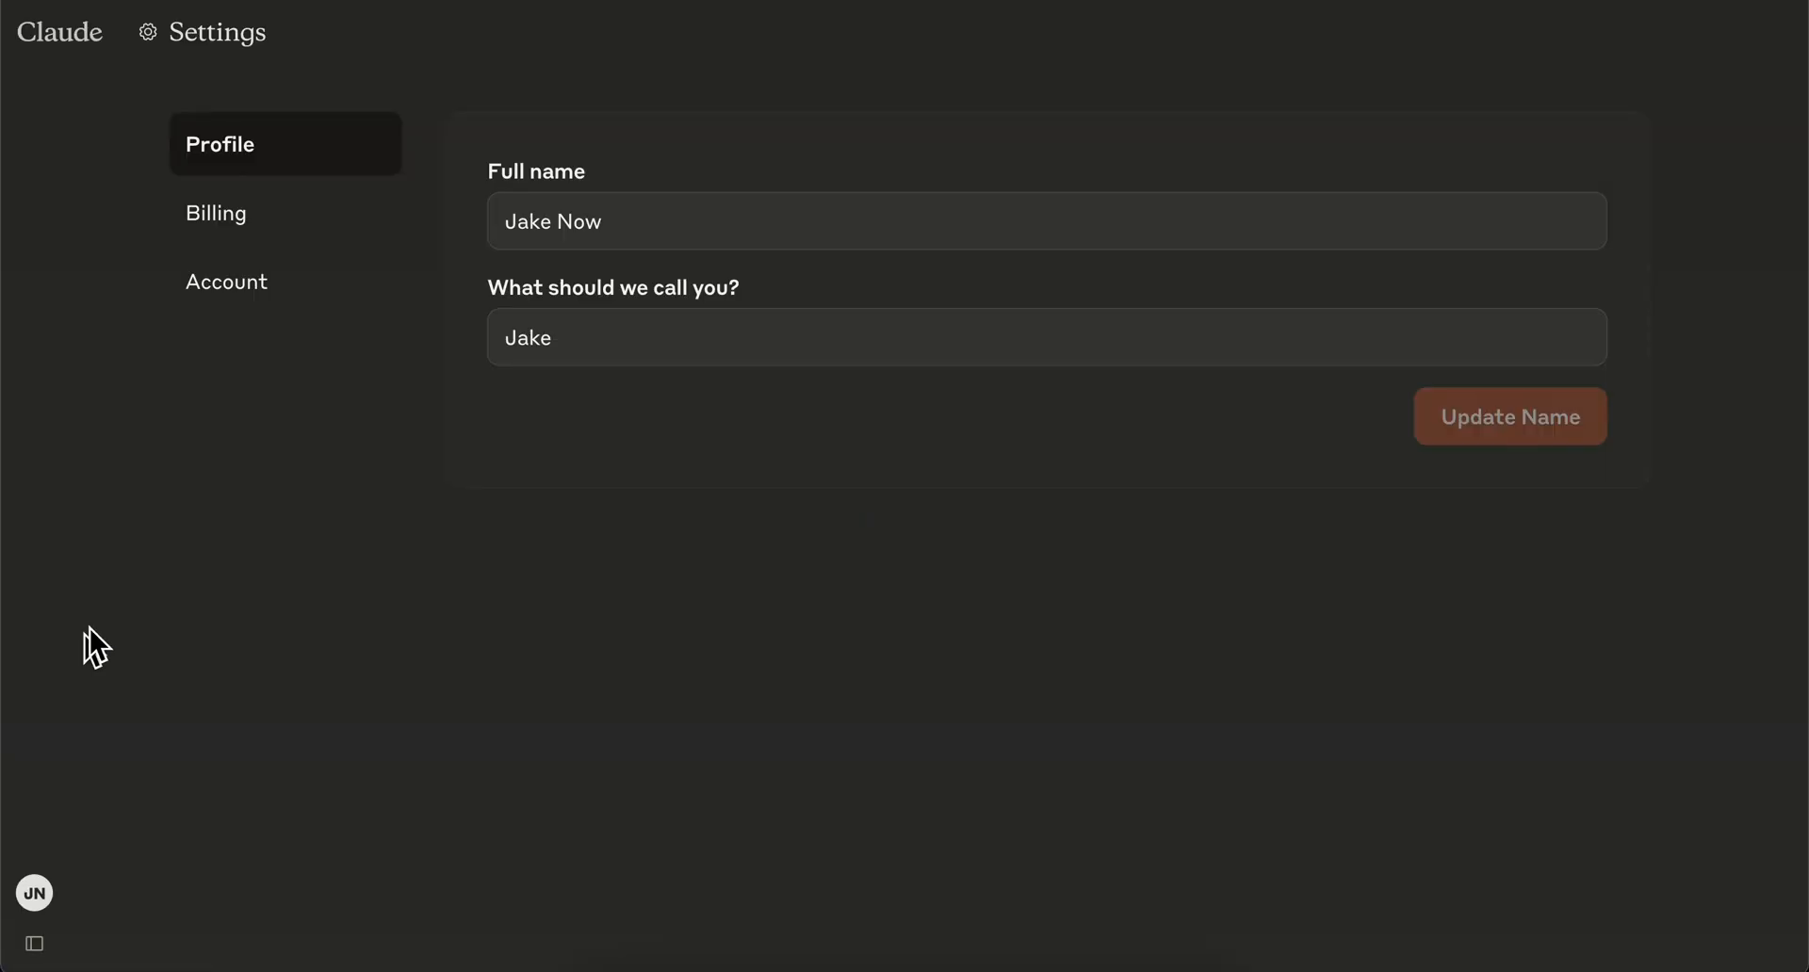
mouse_move(245, 162)
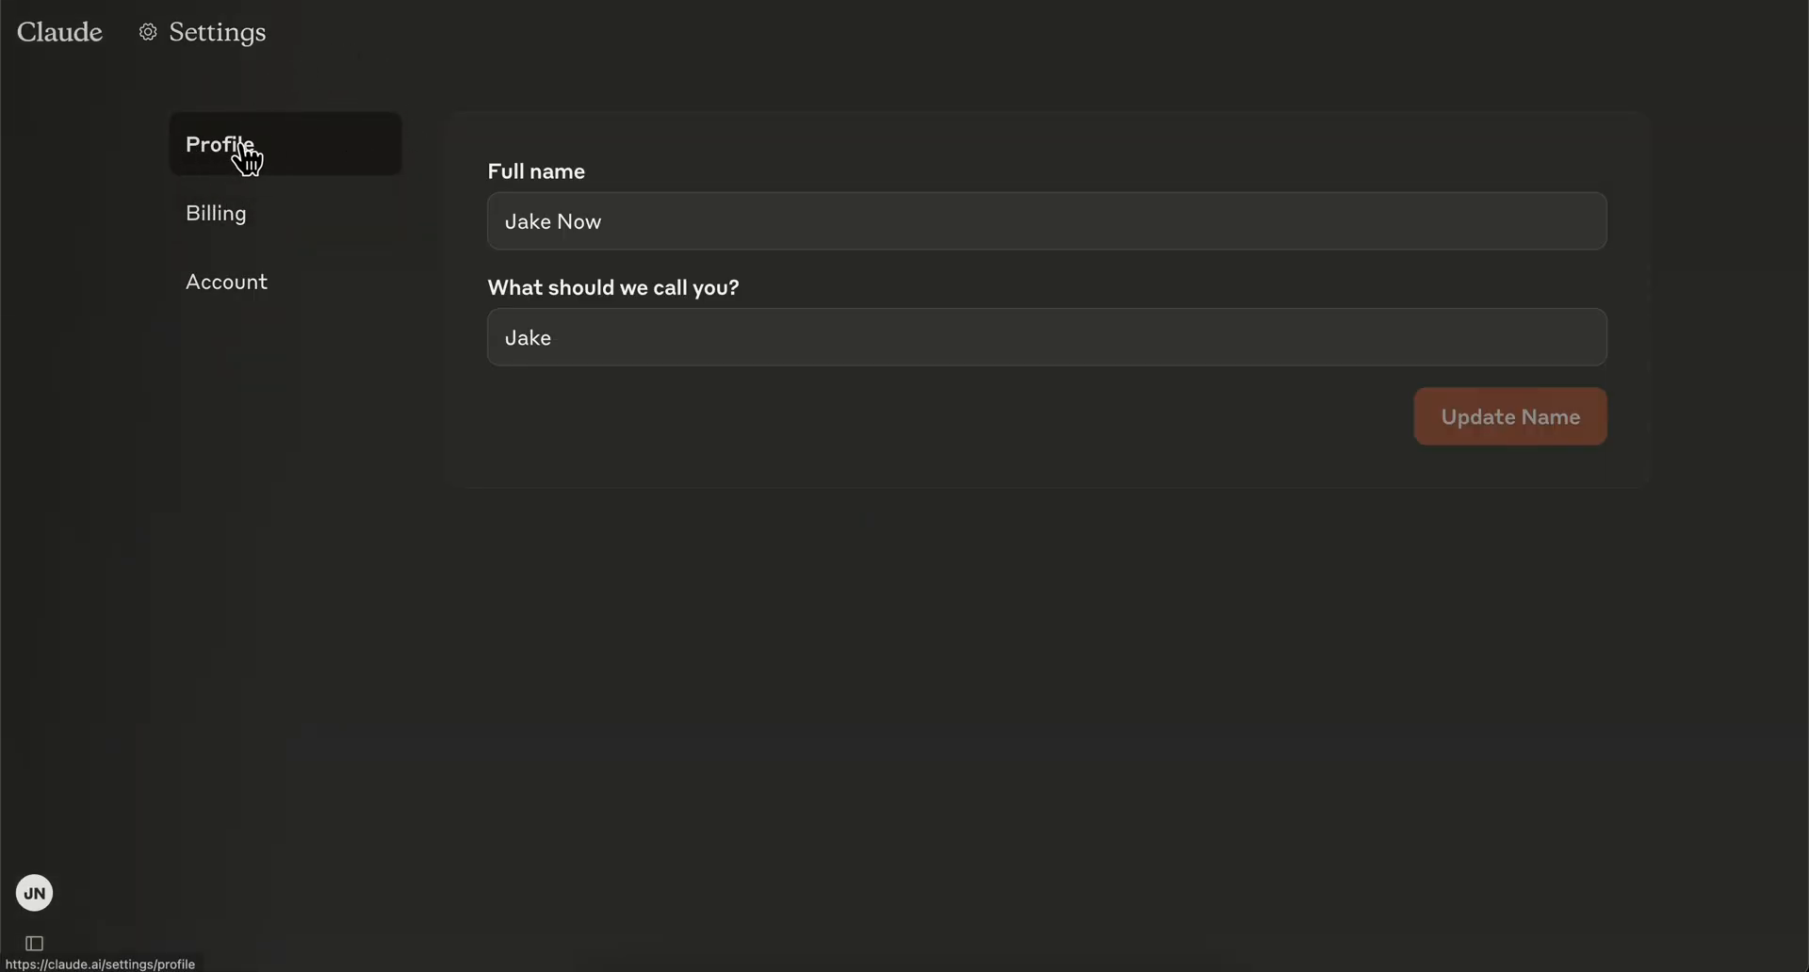
left_click(228, 213)
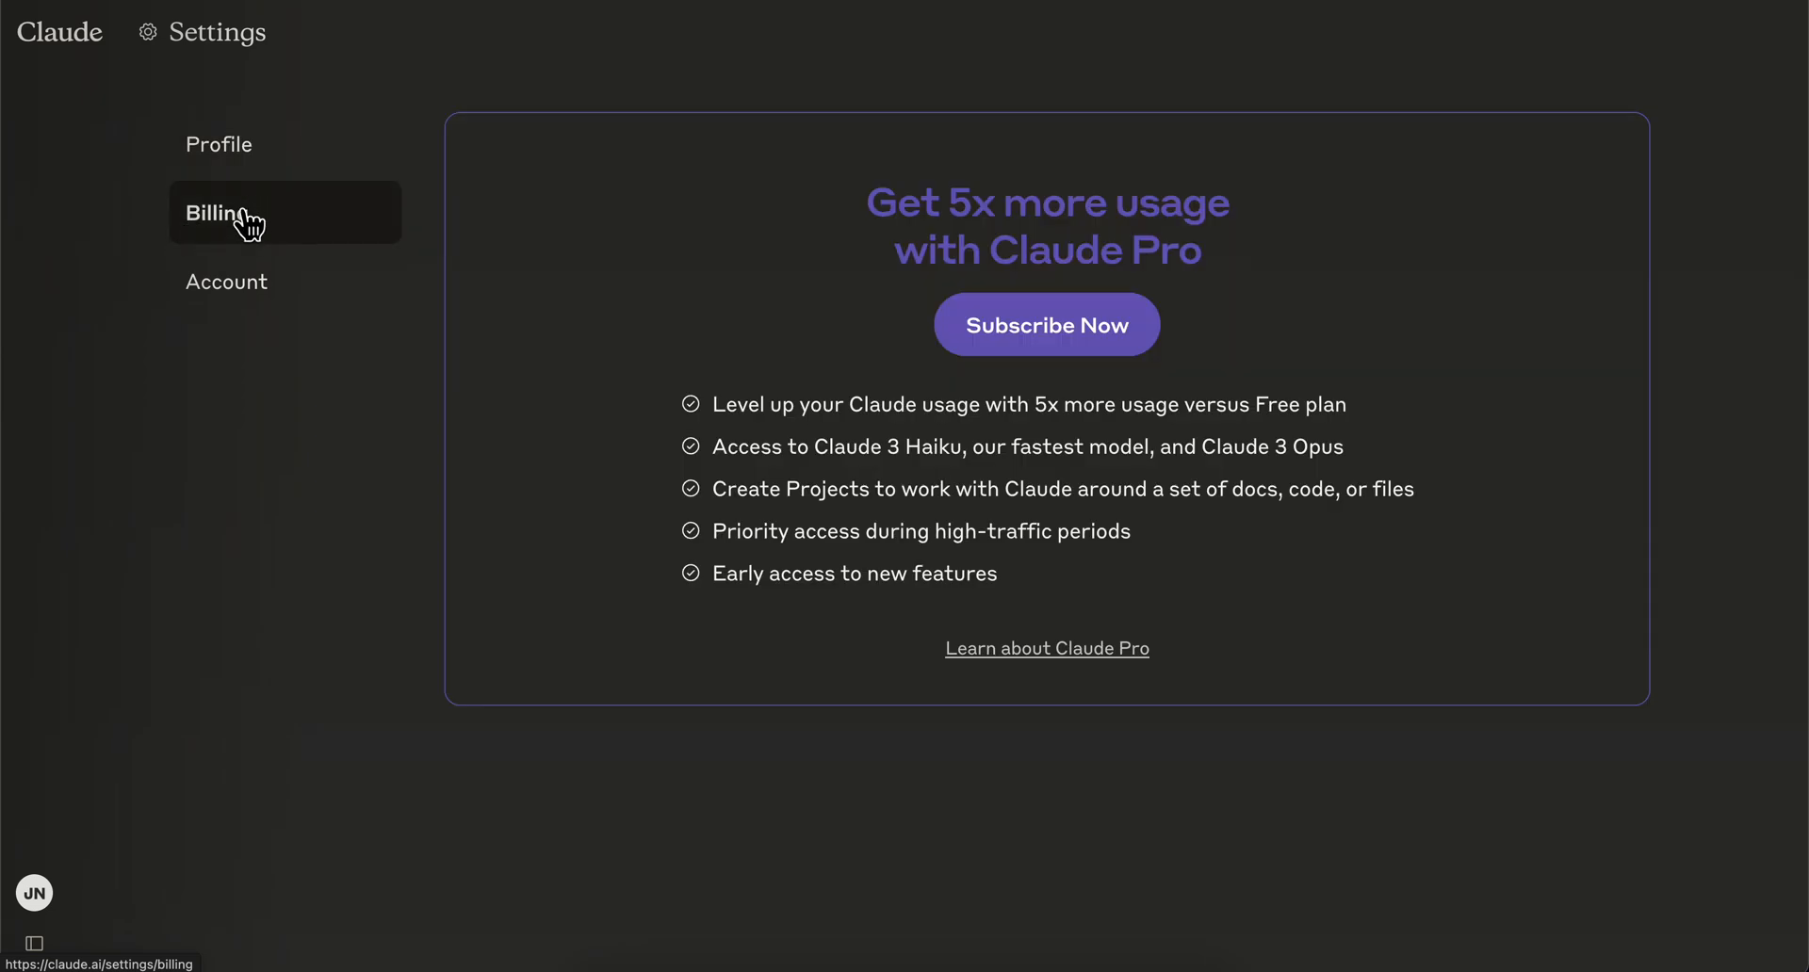
Step: Show the Account page, which offers only Delete Account and no password change
left_click(226, 280)
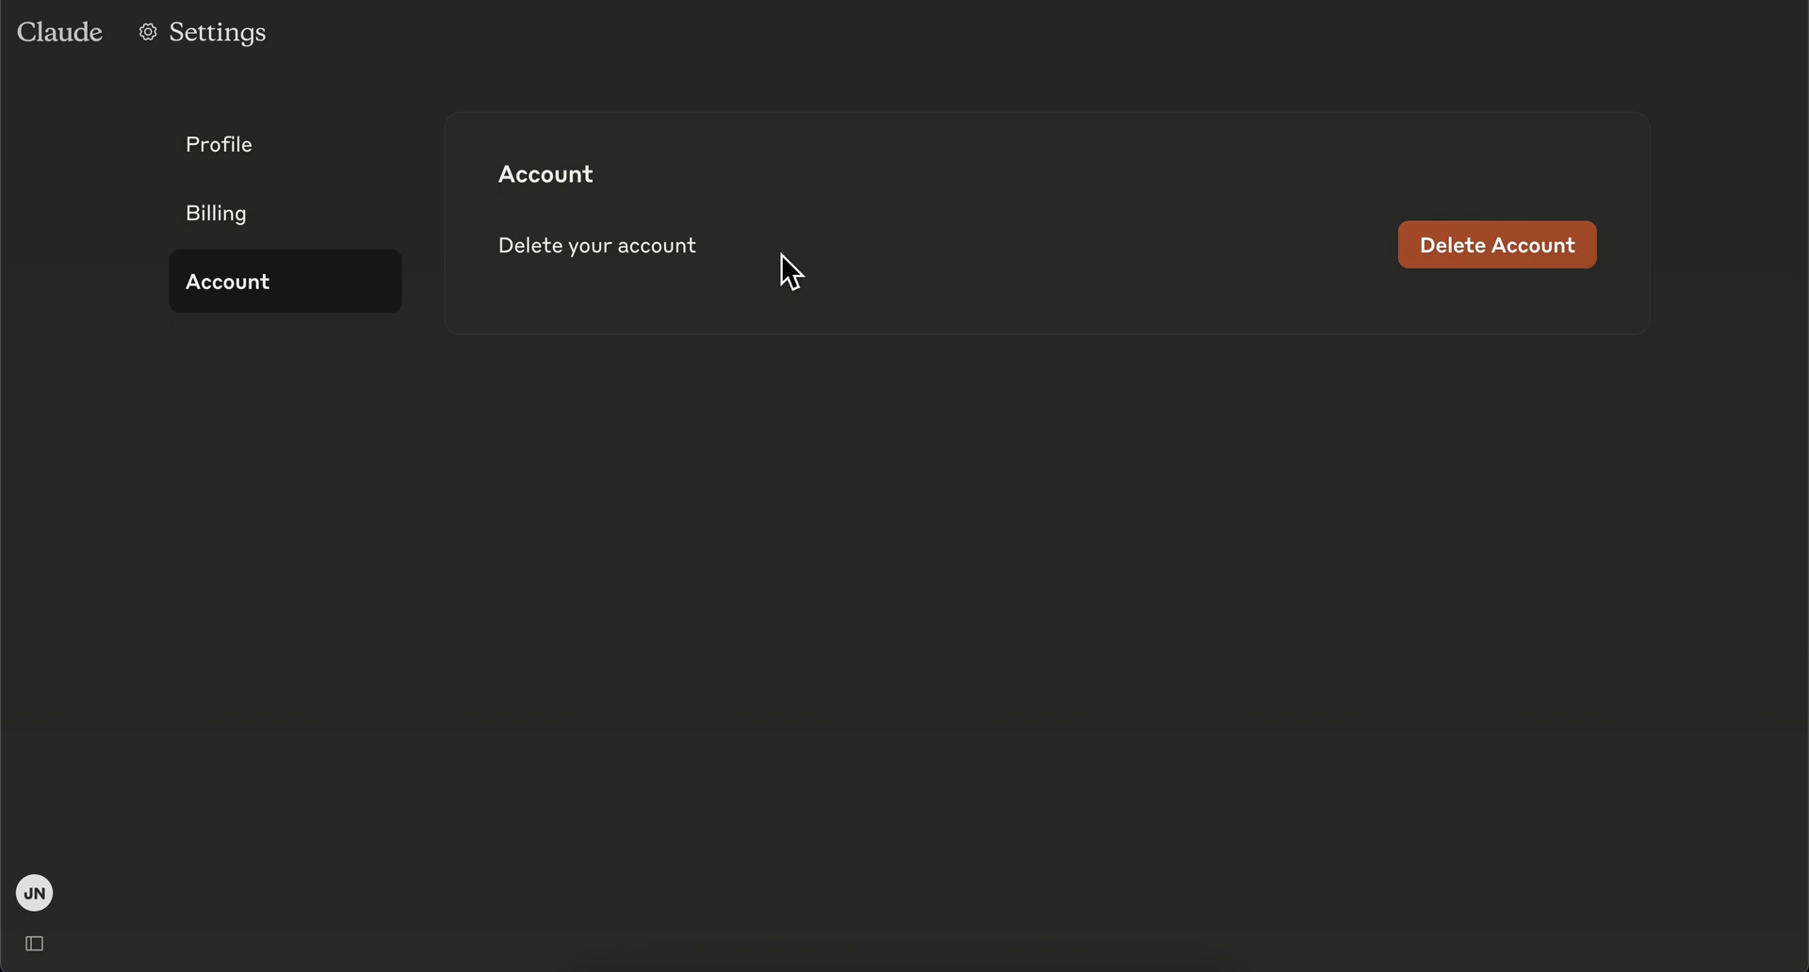
mouse_move(522, 217)
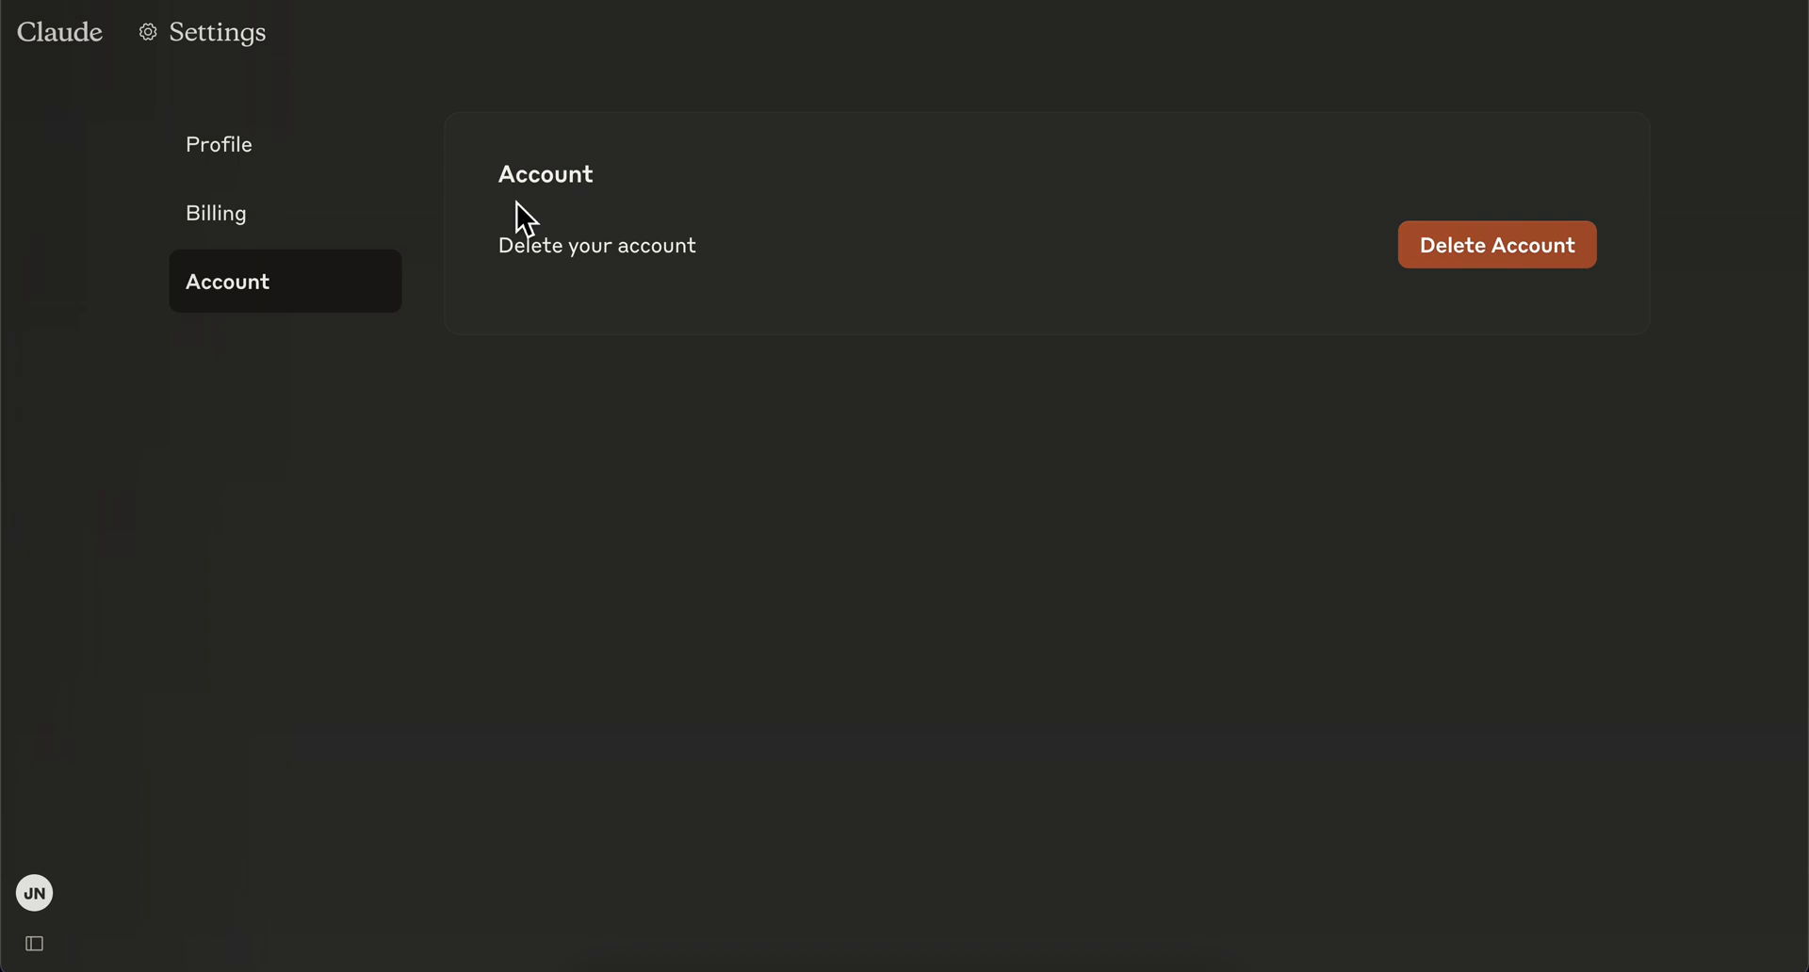
mouse_move(620, 320)
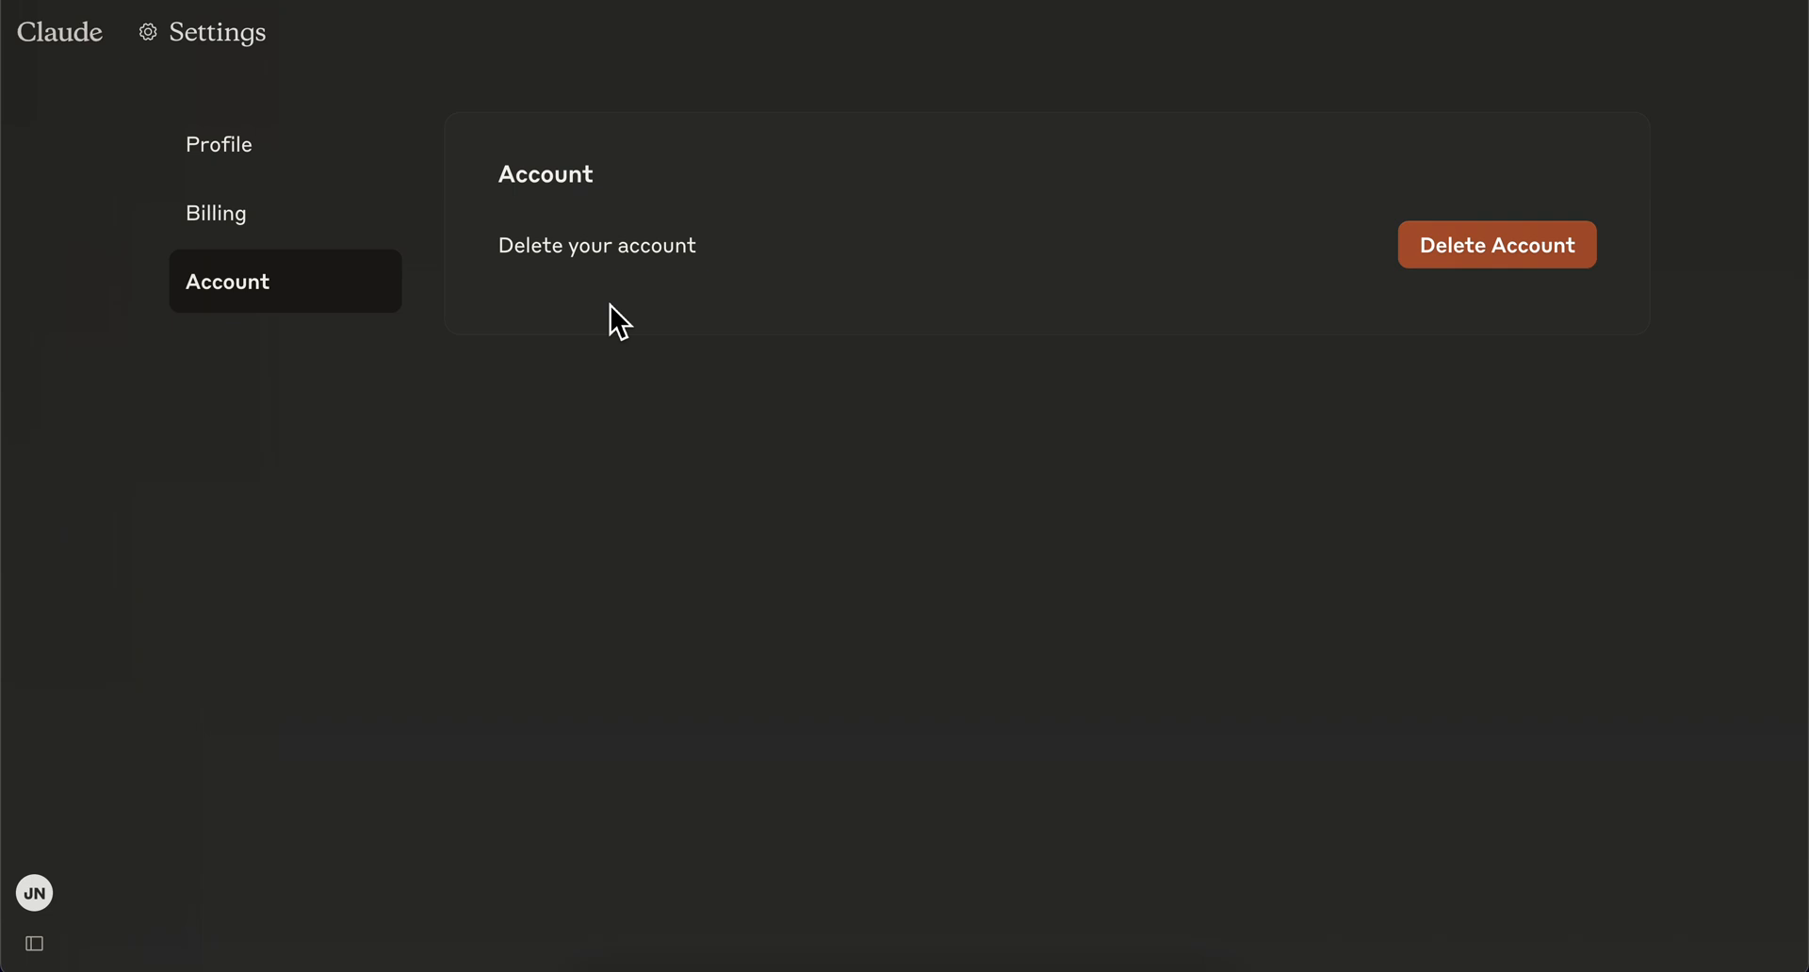
mouse_move(500, 316)
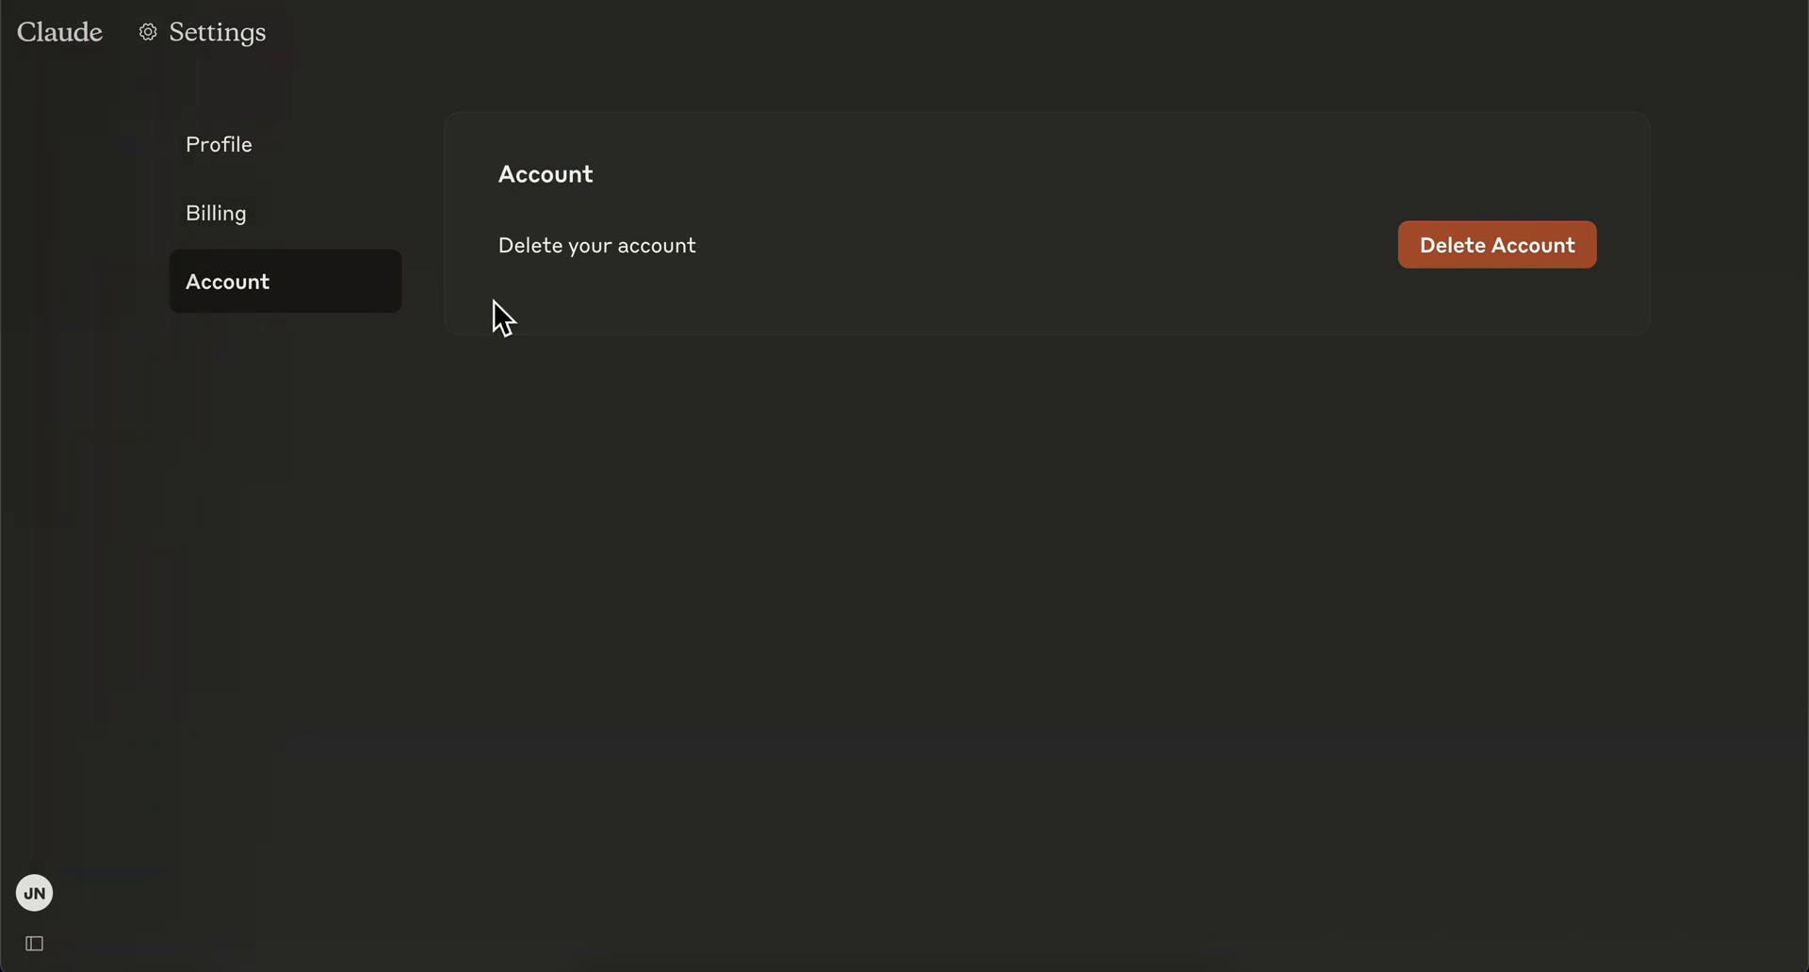
mouse_move(661, 379)
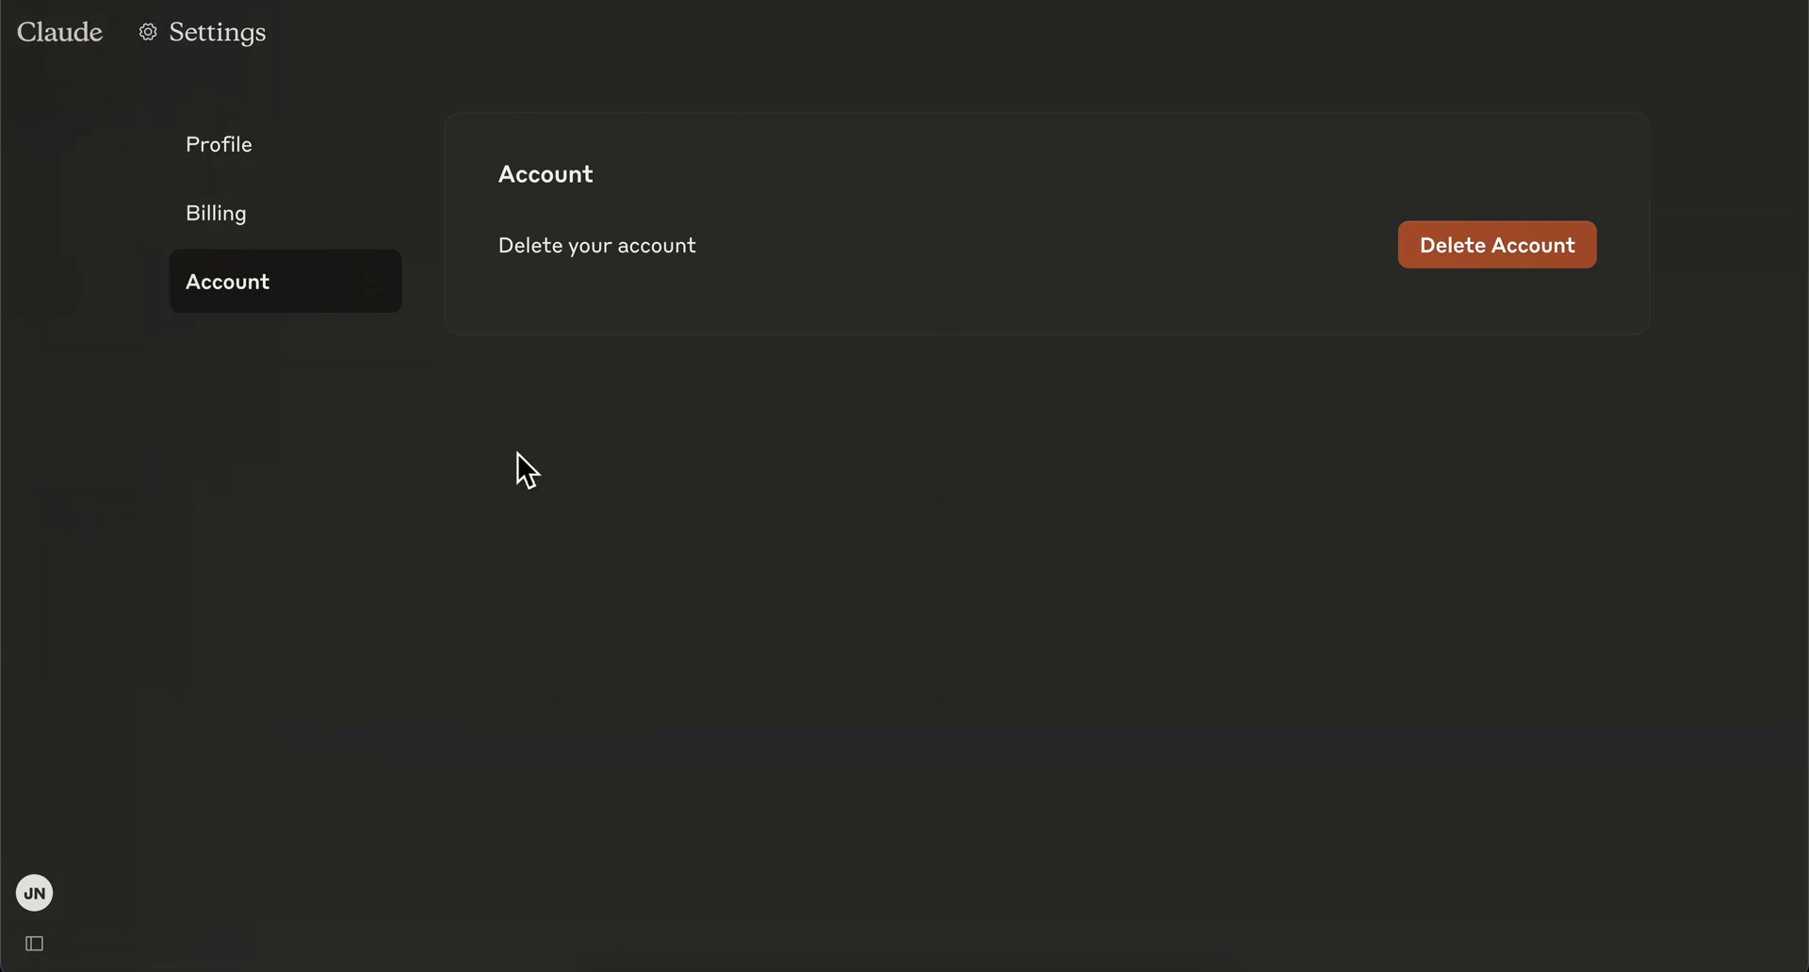
mouse_move(1558, 450)
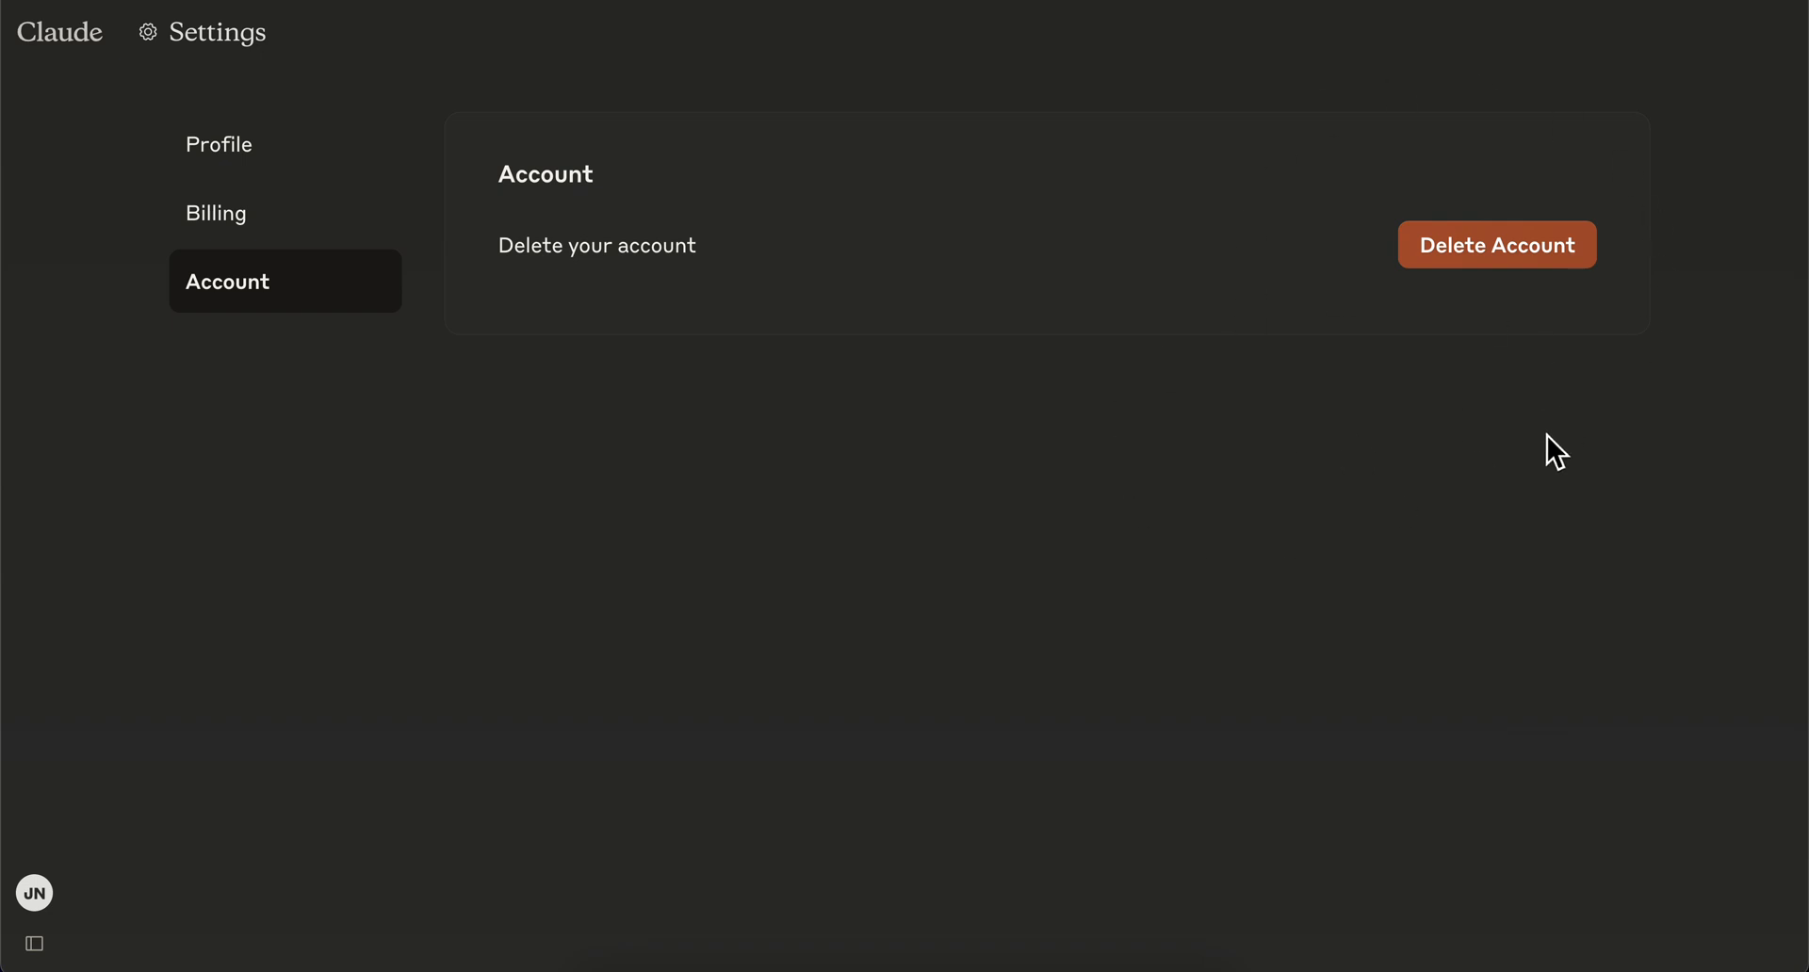